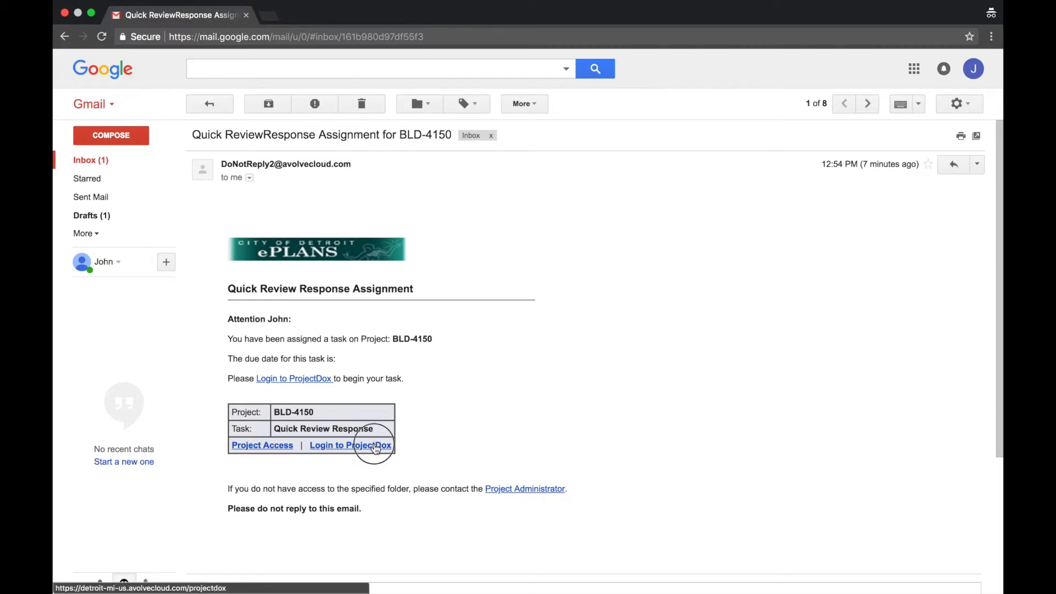
# - Log in to the City of Detroit ePLANS account from the assignment email's ProjectDox link
pyautogui.click(350, 446)
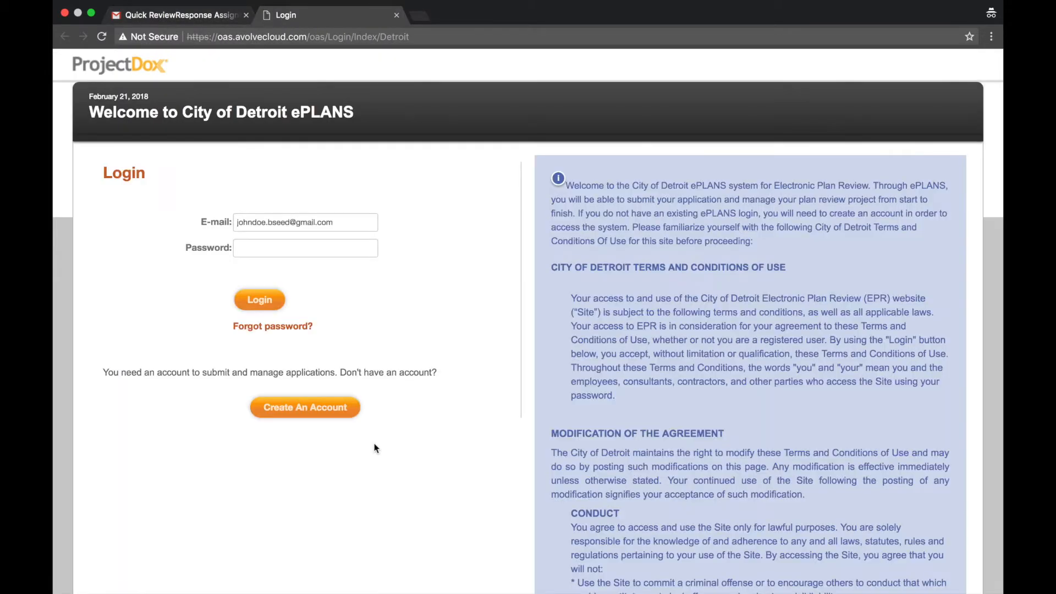
pyautogui.click(305, 248)
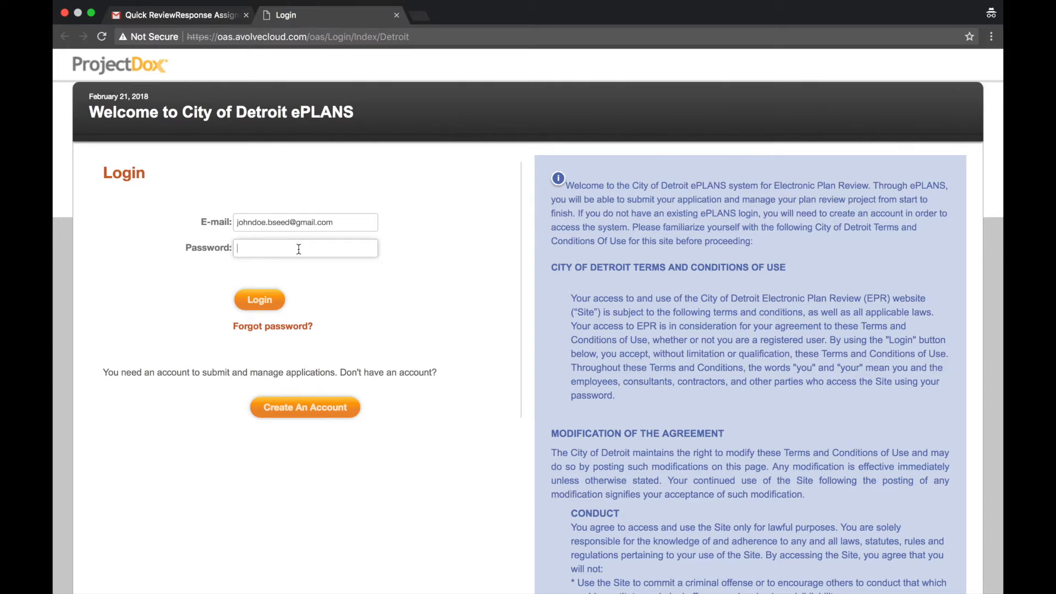
pyautogui.write('password')
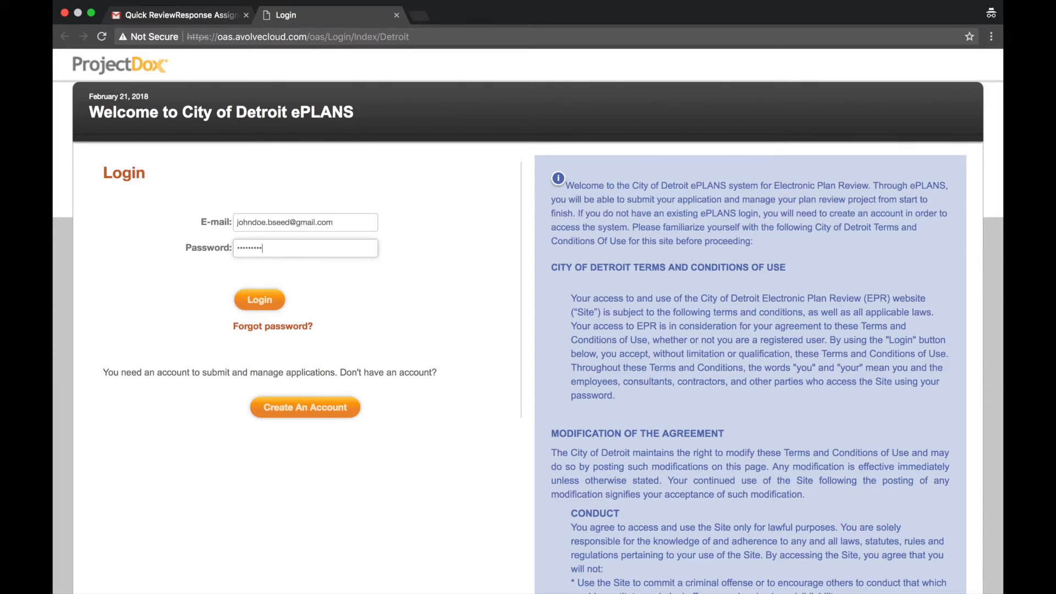
pyautogui.click(259, 299)
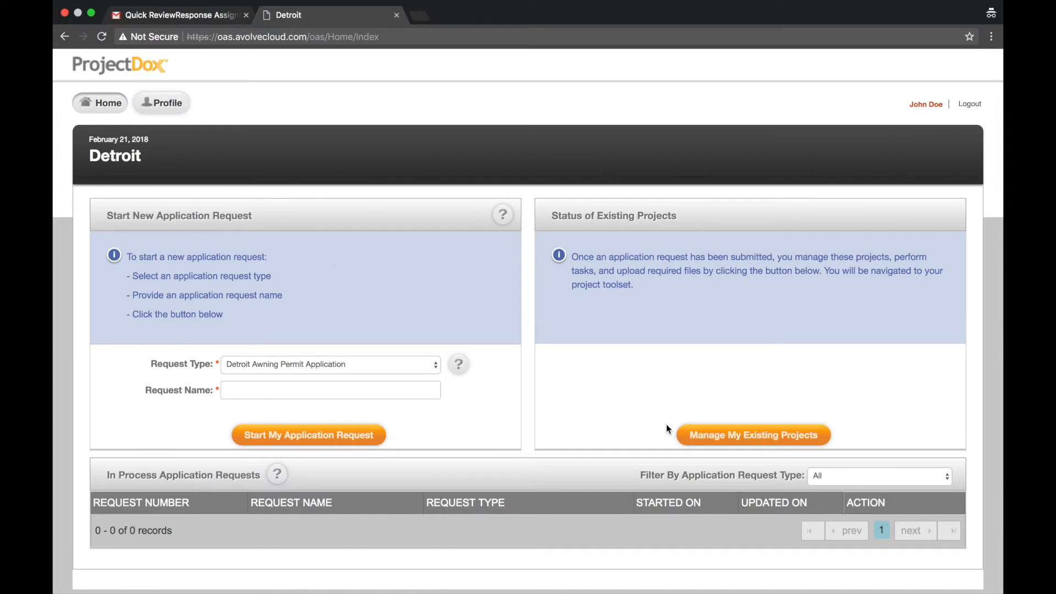
# - Accept the BLD-4150 Quick Review Response task from Manage My Existing Projects and view its Invoice-1 form
pyautogui.click(753, 434)
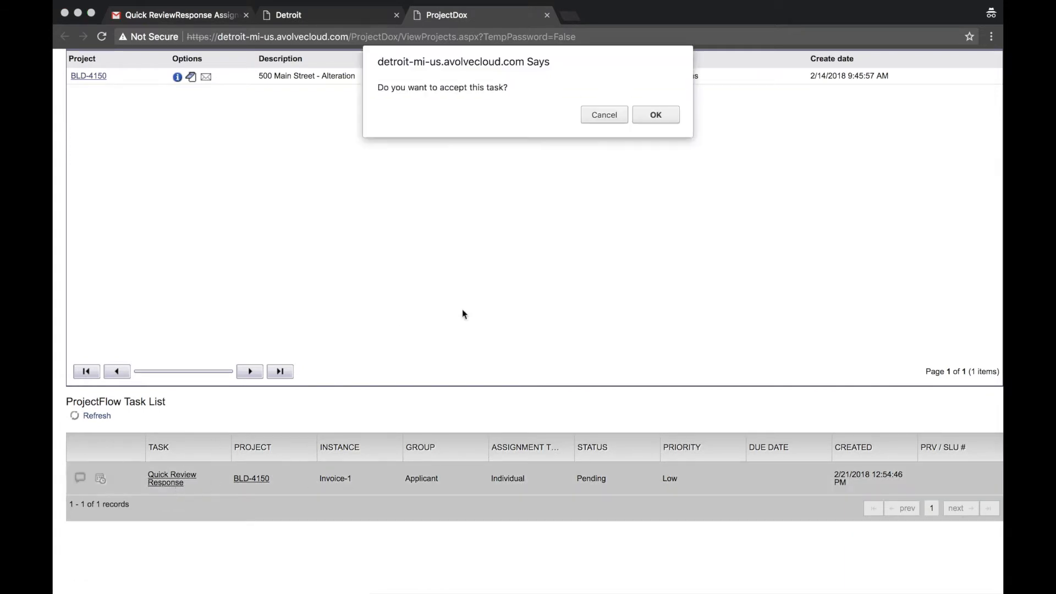
pyautogui.click(654, 114)
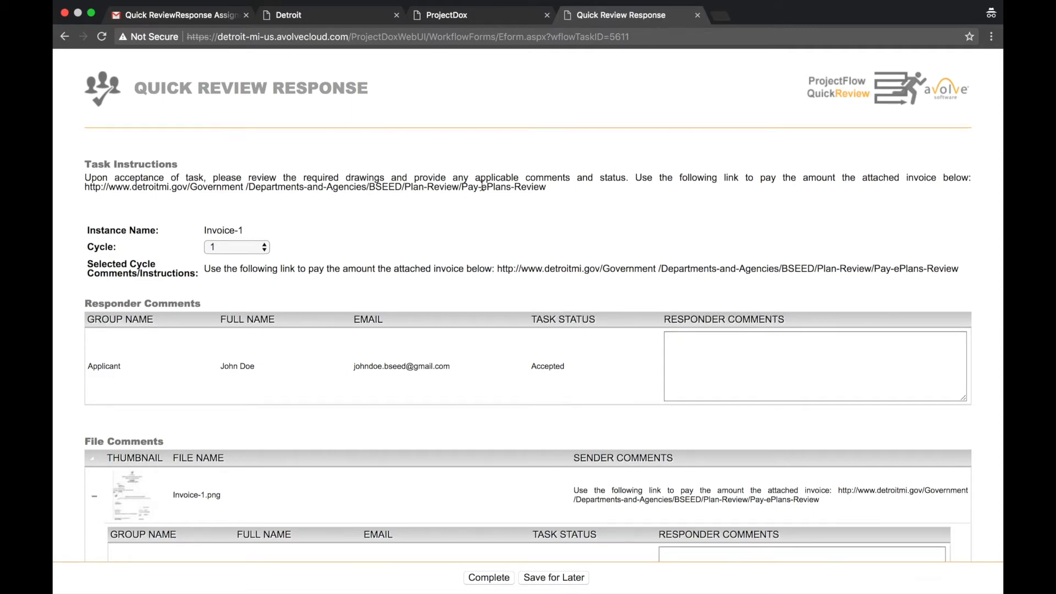
pyautogui.scroll(-3)
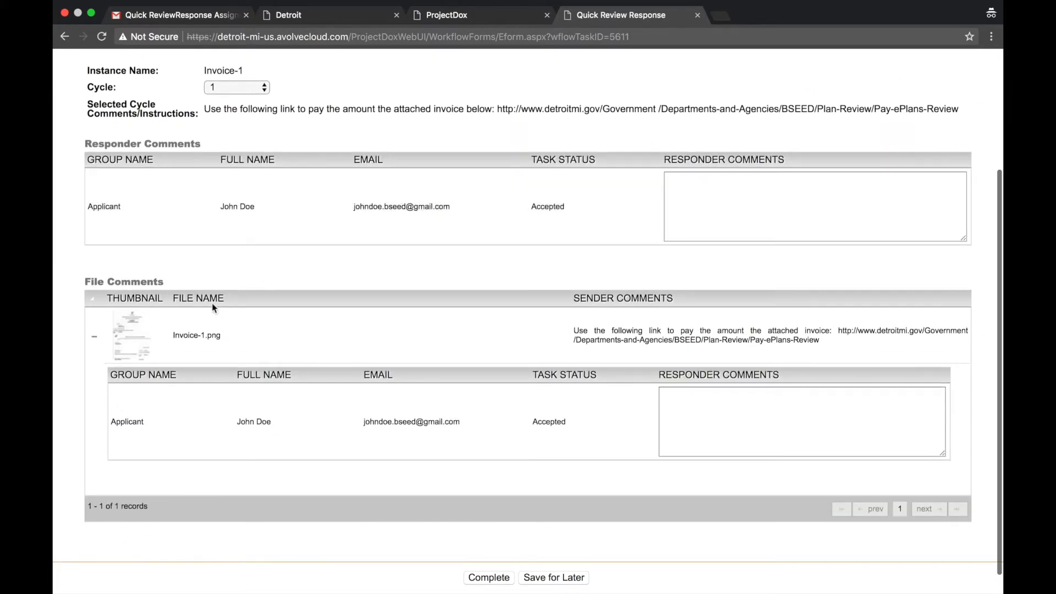
# - View Invoice-1.png to read case PRV2018-00000 and the $11,073.00 amount due
pyautogui.click(131, 334)
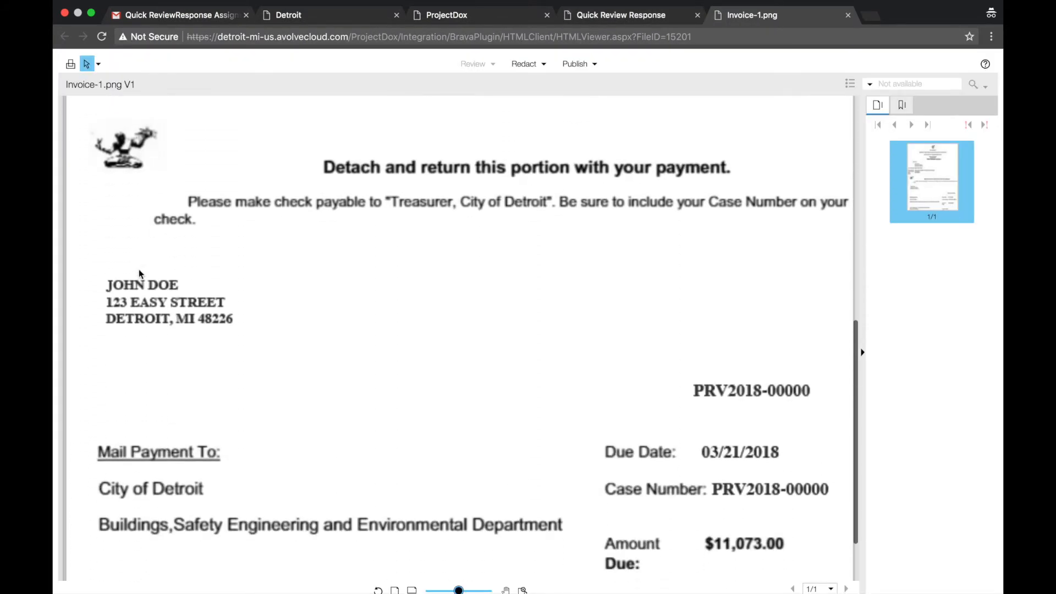
pyautogui.scroll(-3)
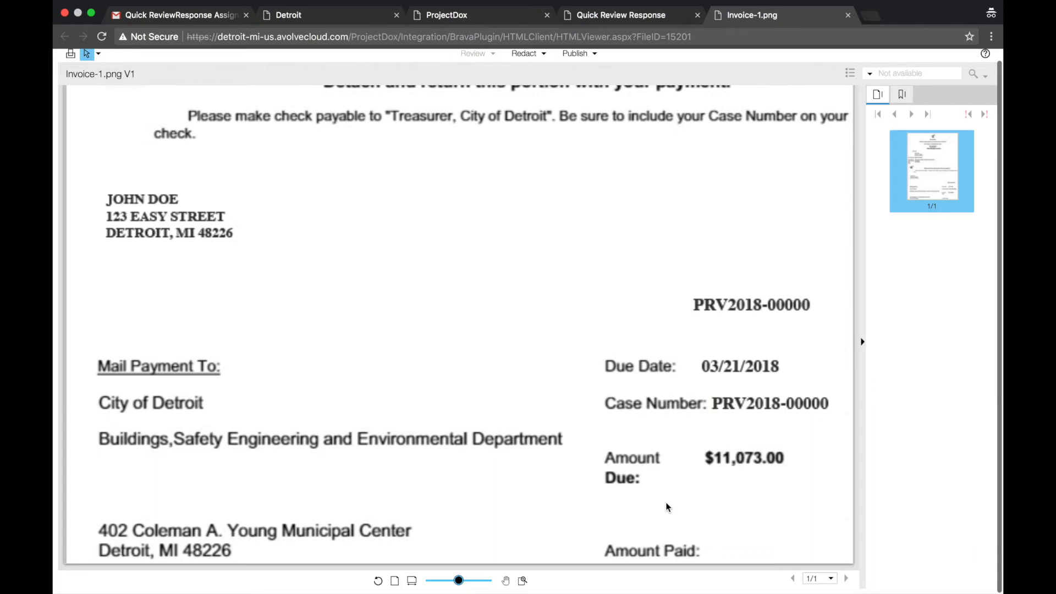
pyautogui.moveTo(847, 14)
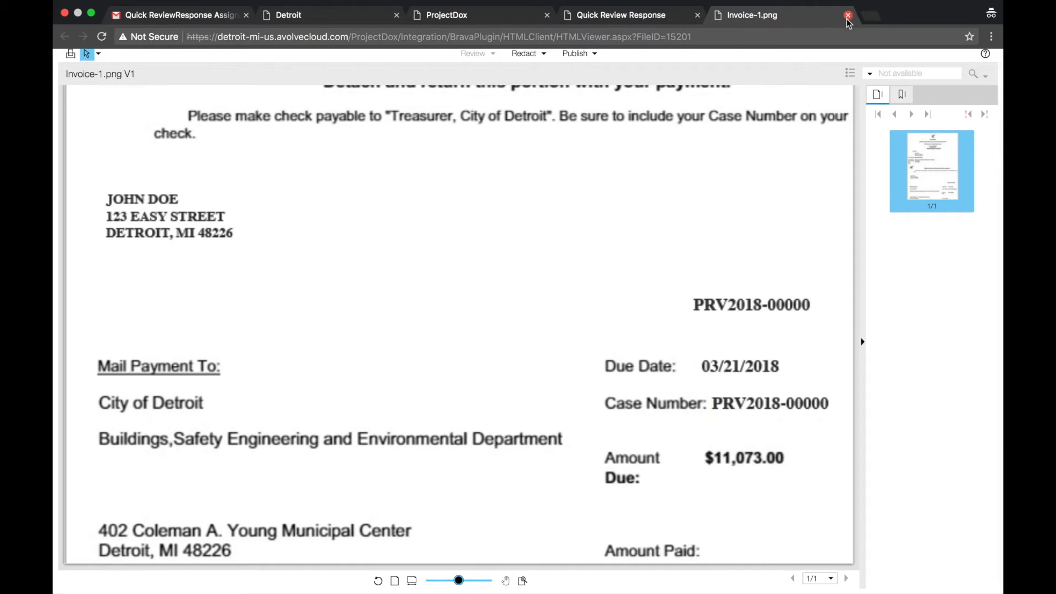
# - Enter PRV number prv-00000 on Detroit's Pay ePlans Review page and choose Pay Now
pyautogui.click(848, 14)
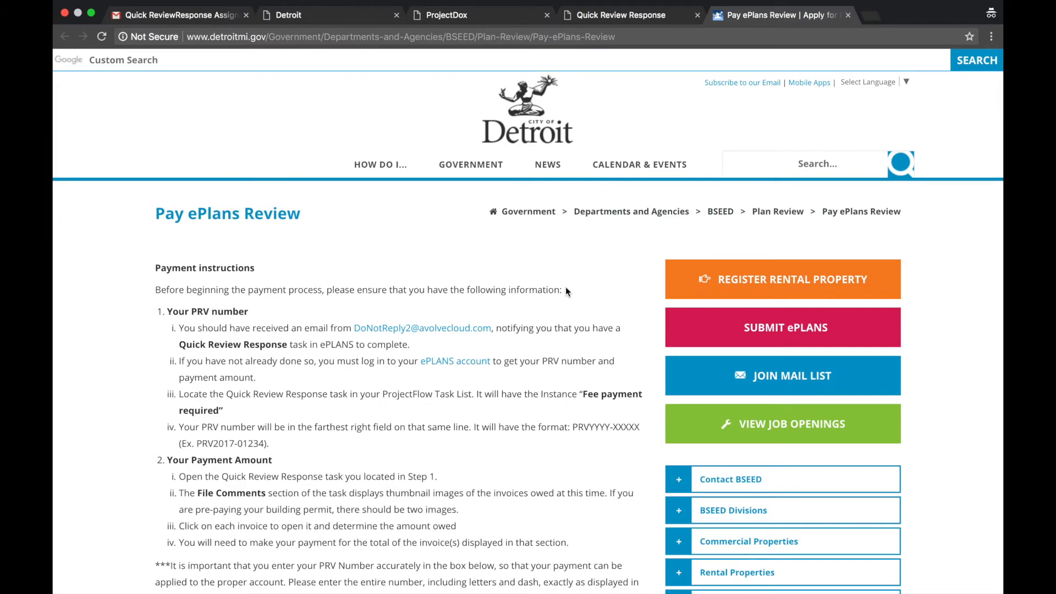
pyautogui.scroll(-3)
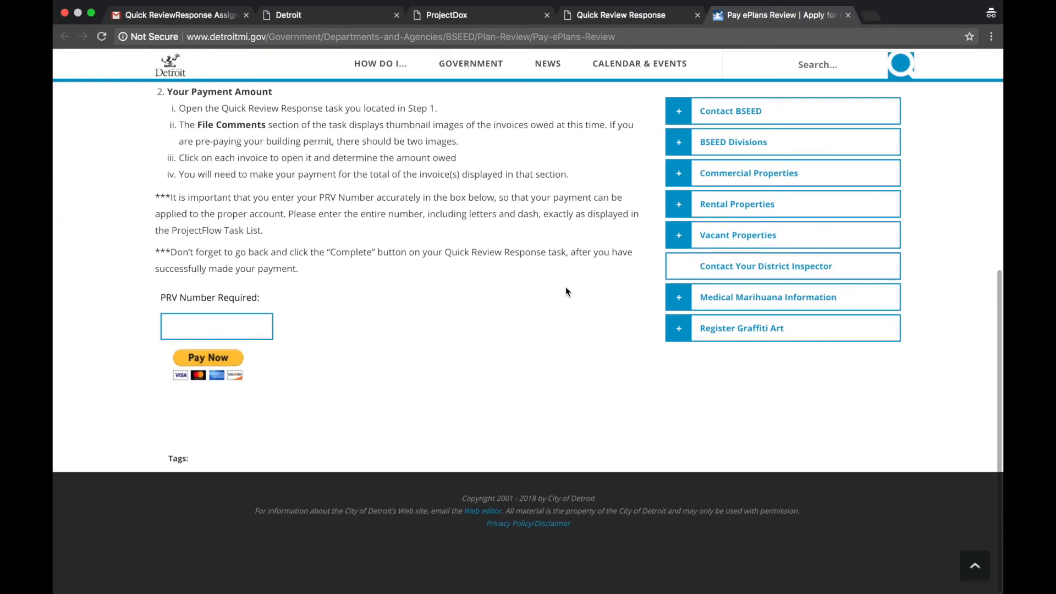
pyautogui.write('prv')
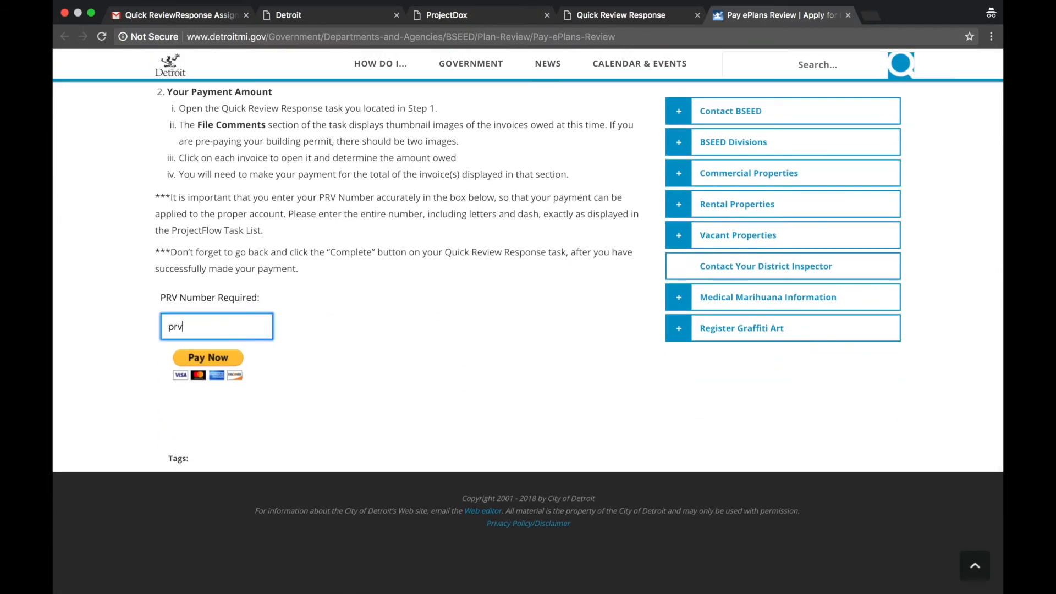
pyautogui.click(208, 357)
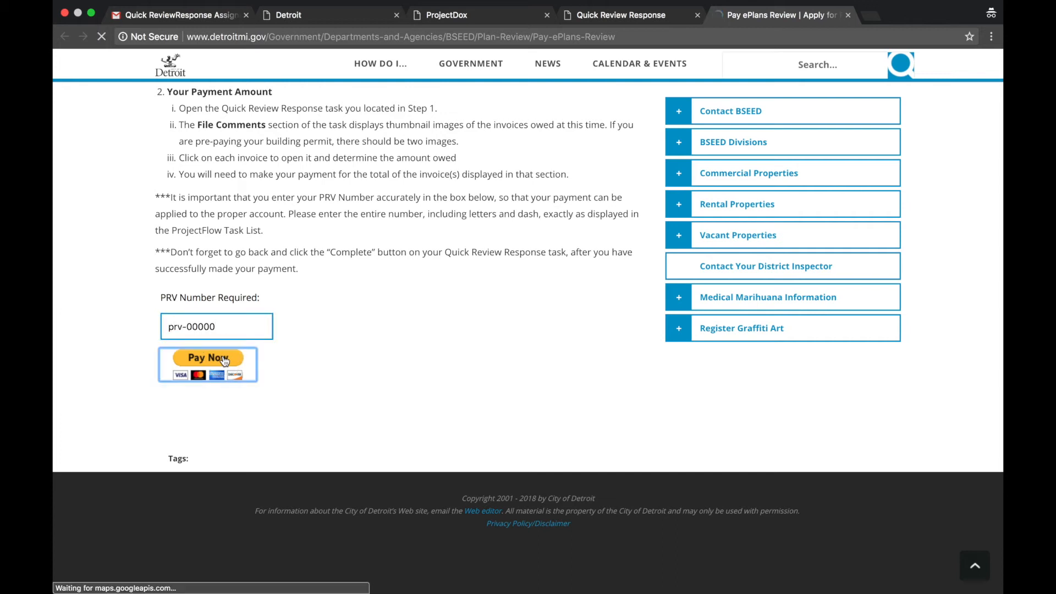
# - Enter 110 as the PayPal price per item and continue to pay by debit or credit card
pyautogui.click(208, 358)
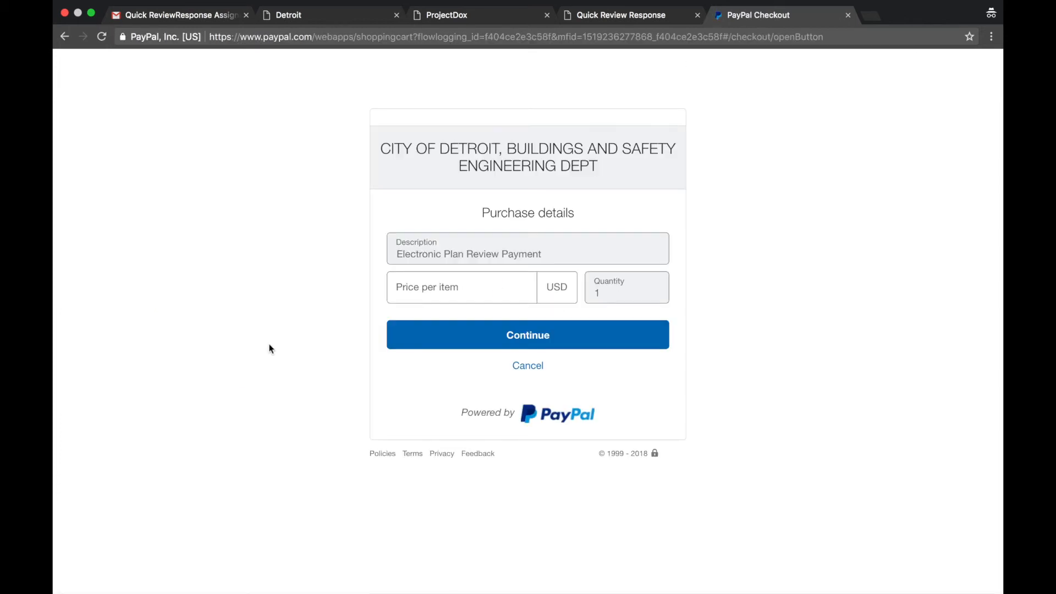
pyautogui.write('110')
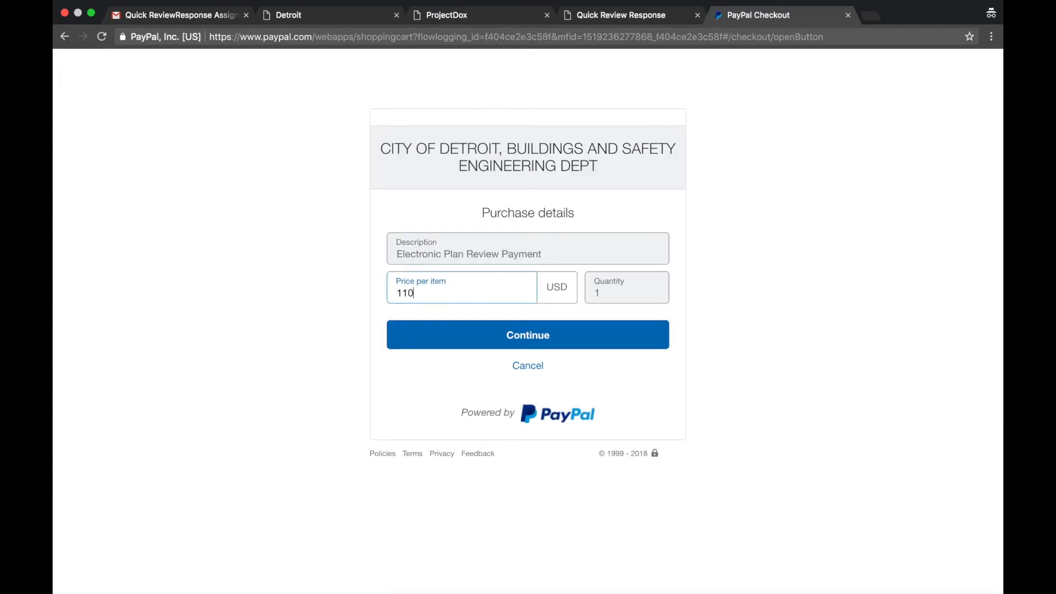
pyautogui.click(527, 335)
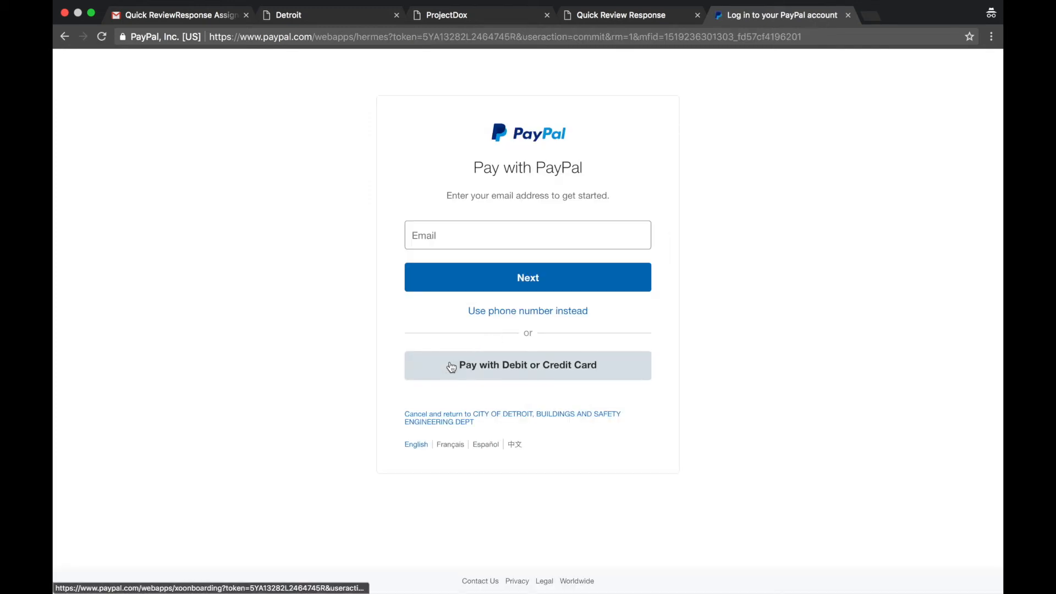
pyautogui.click(527, 364)
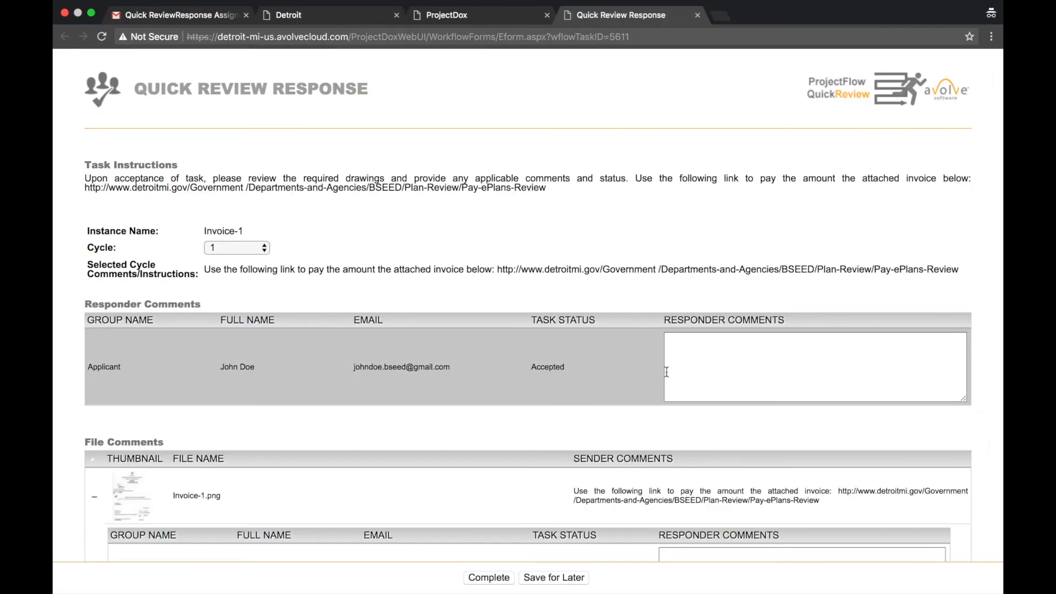
# - Complete the Quick Review Response task with responder comment 'paid via paypal'
pyautogui.click(808, 367)
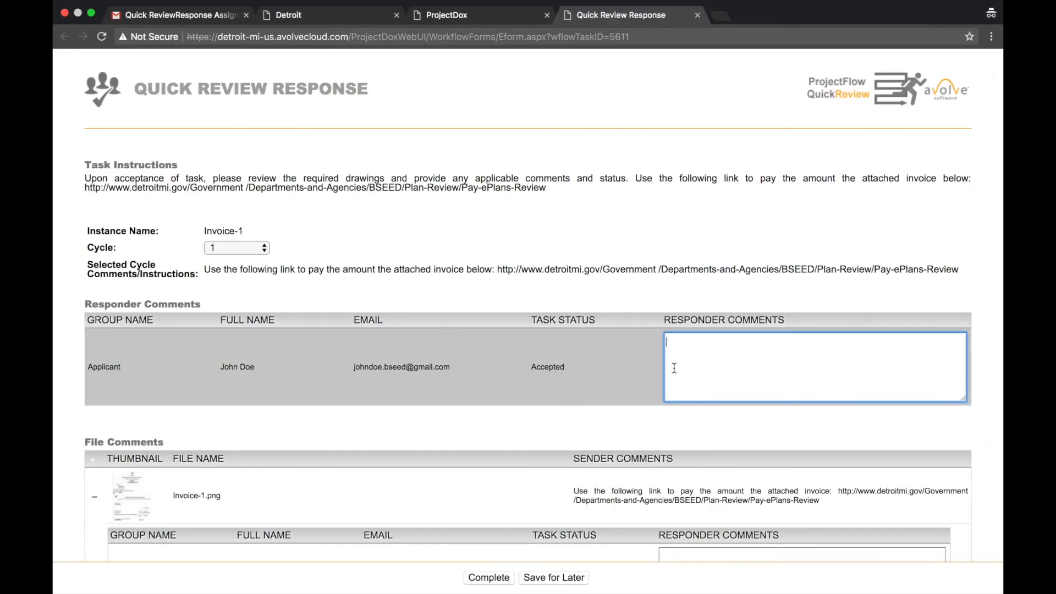
pyautogui.write('pa')
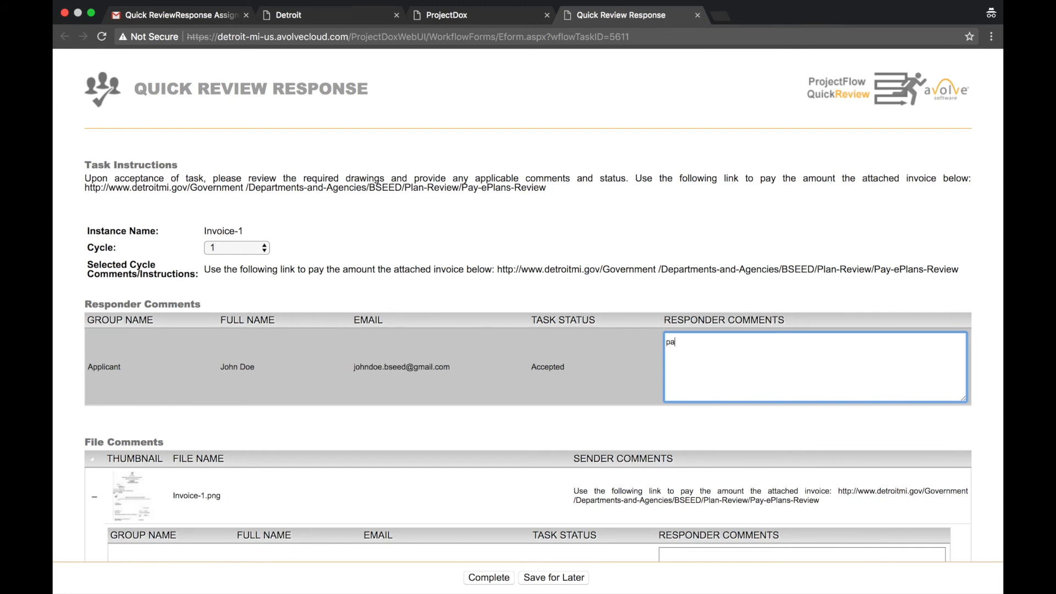
pyautogui.write('id via paypa')
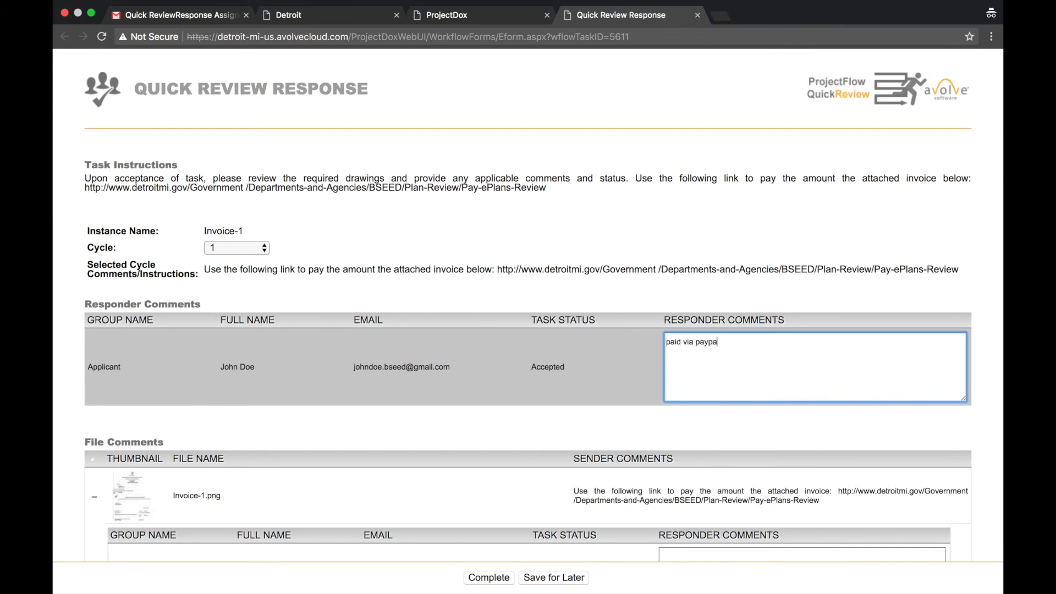
pyautogui.scroll(-3)
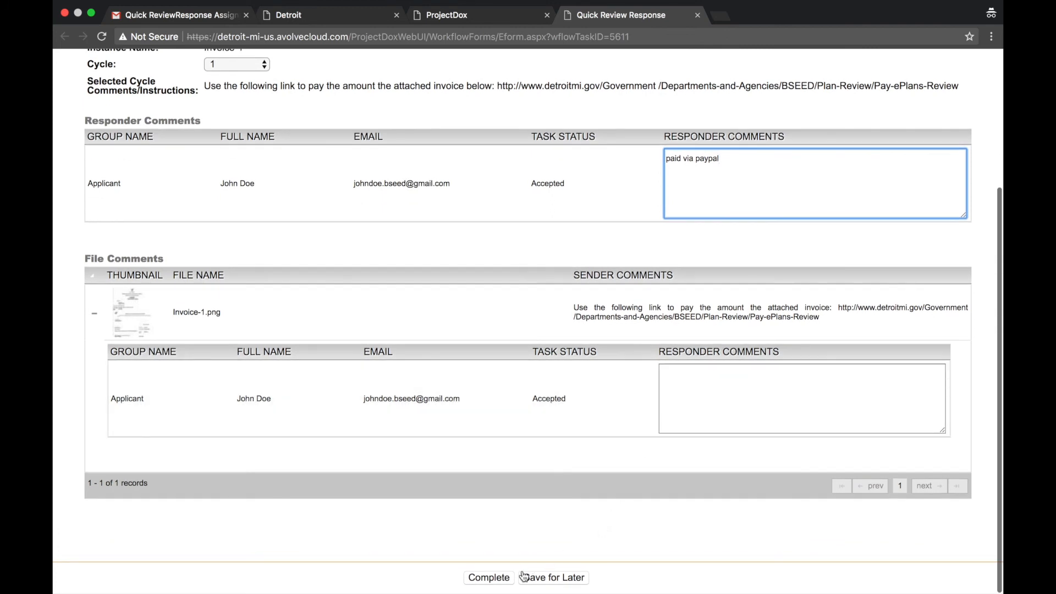
pyautogui.click(489, 577)
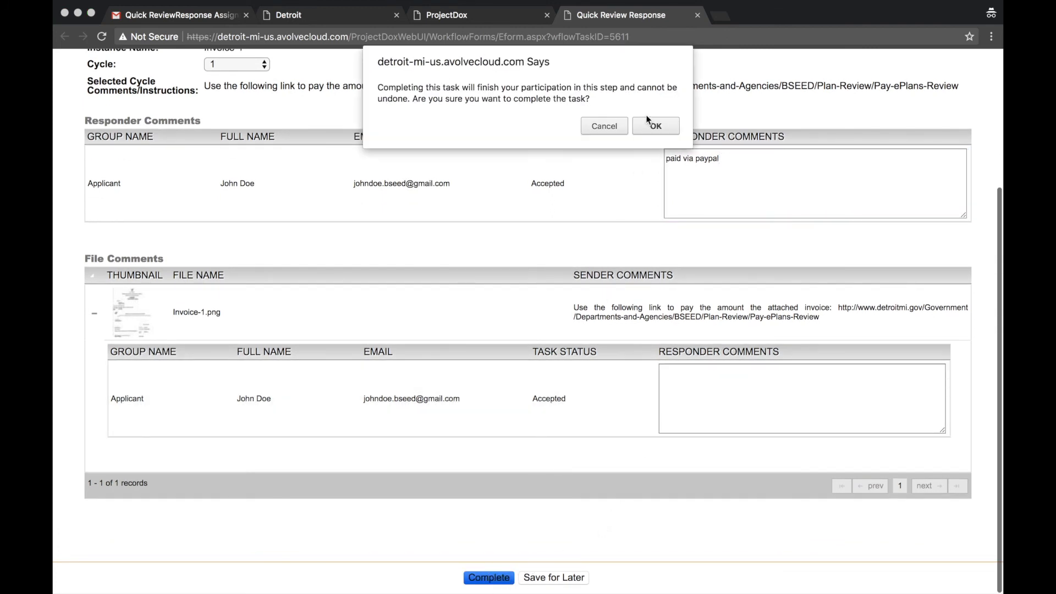
pyautogui.click(654, 126)
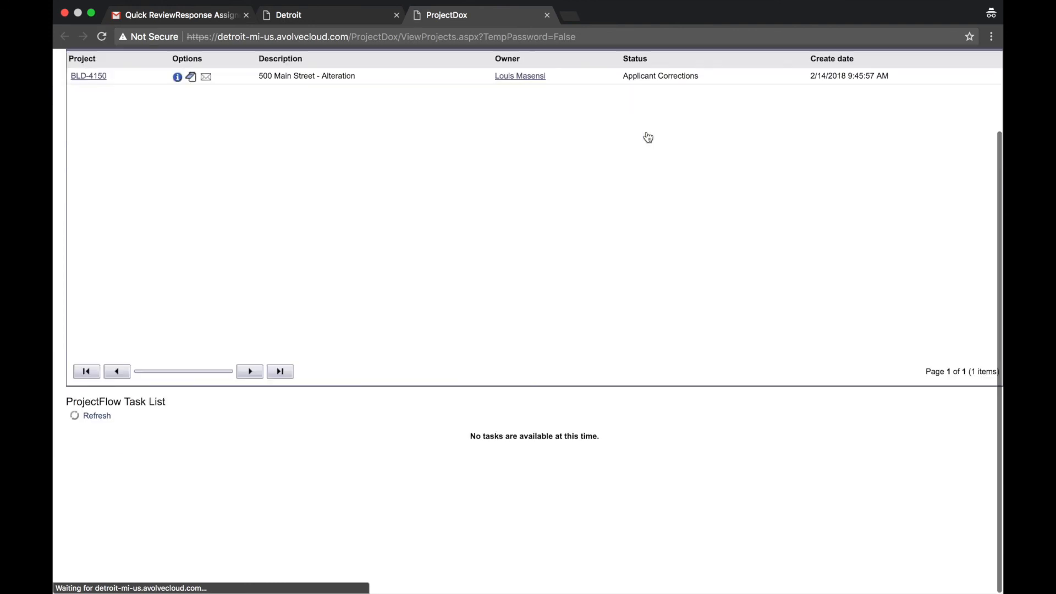